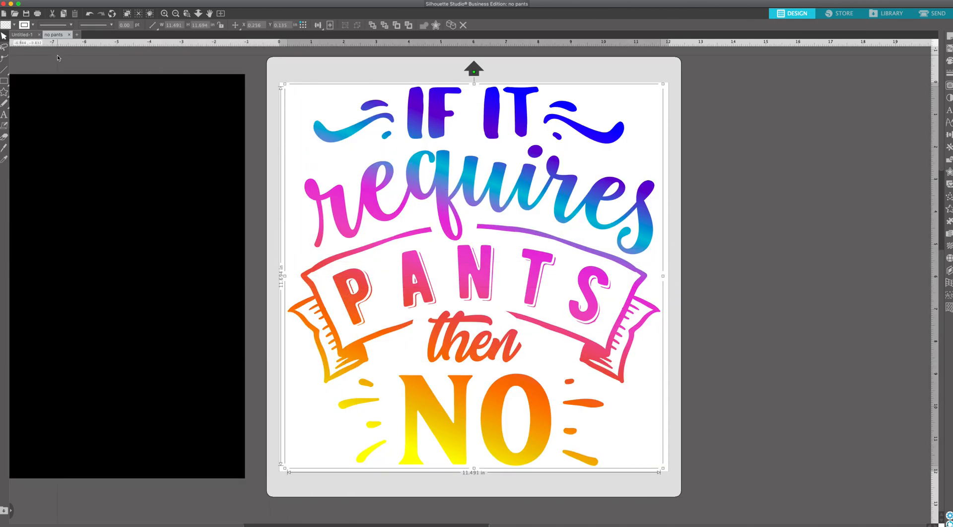
Remove the rainbow fill so the design shows in plain solid black.
left_click(6, 25)
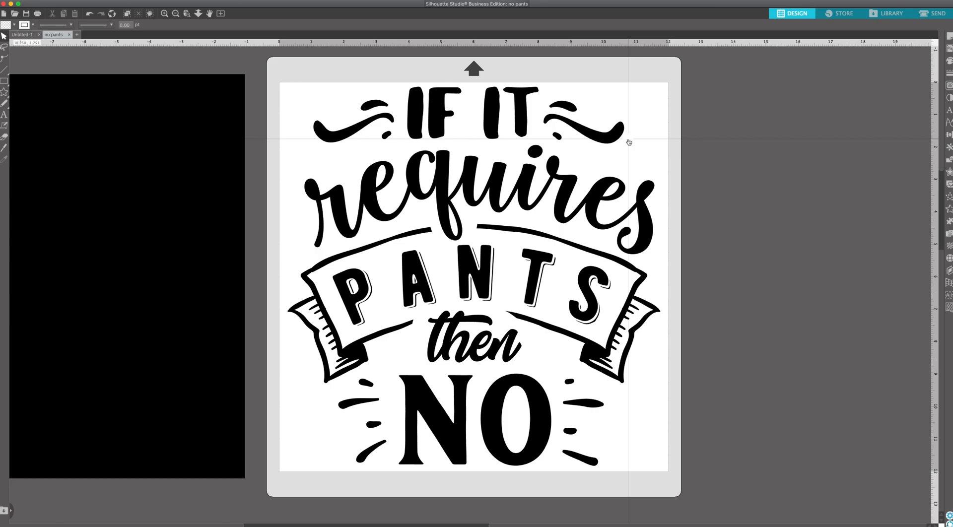
mouse_move(587, 144)
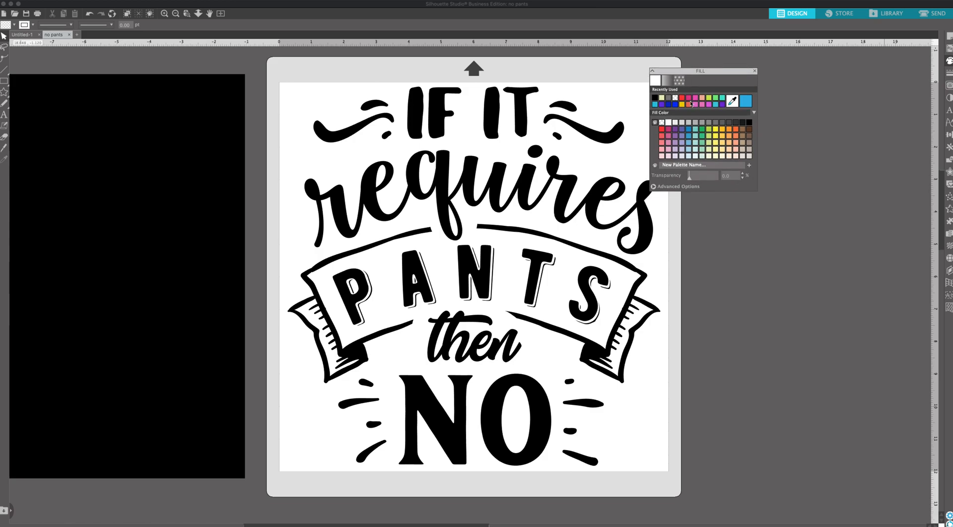
Fill the design with a lavender swatch, then apply the black-to-white gradient instead.
left_click(692, 129)
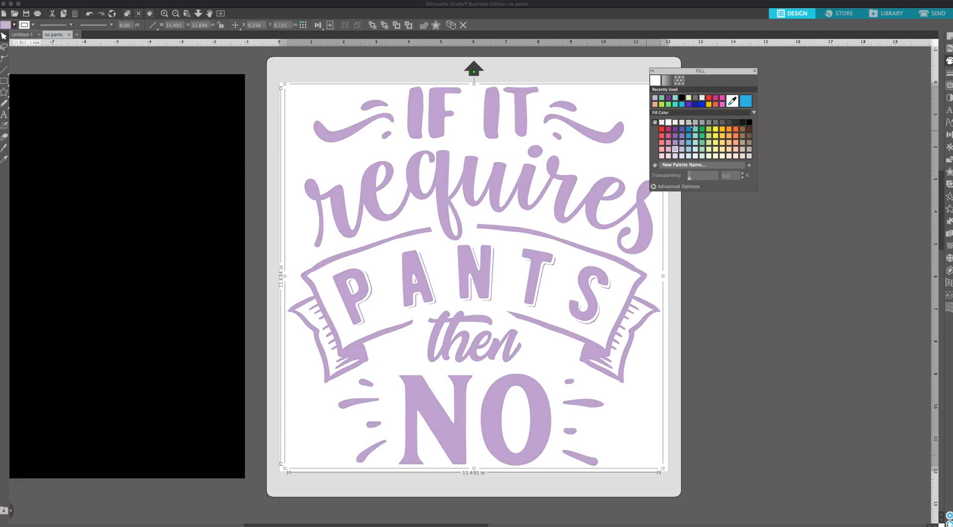
left_click(678, 80)
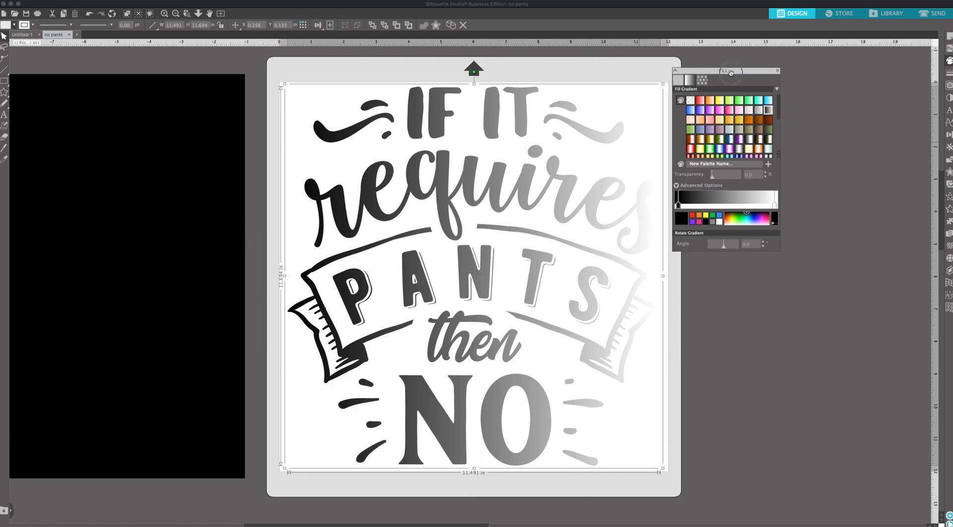
Set the gradient stops to violet and bright blue, fading to white on the right.
left_click(750, 219)
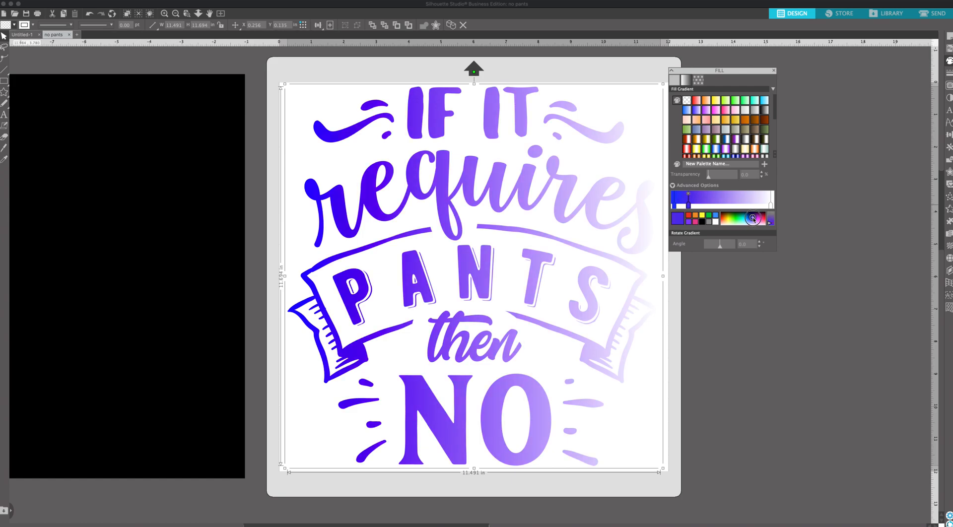
left_click(753, 218)
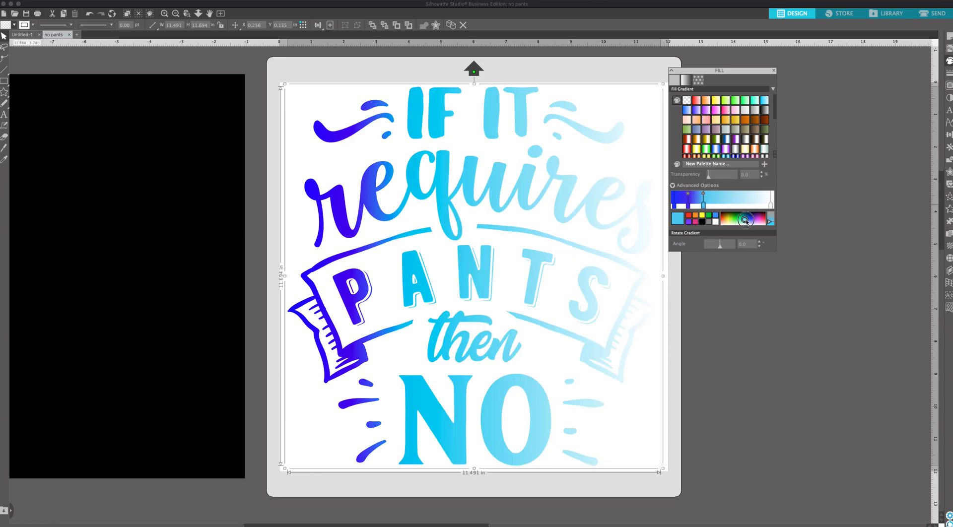